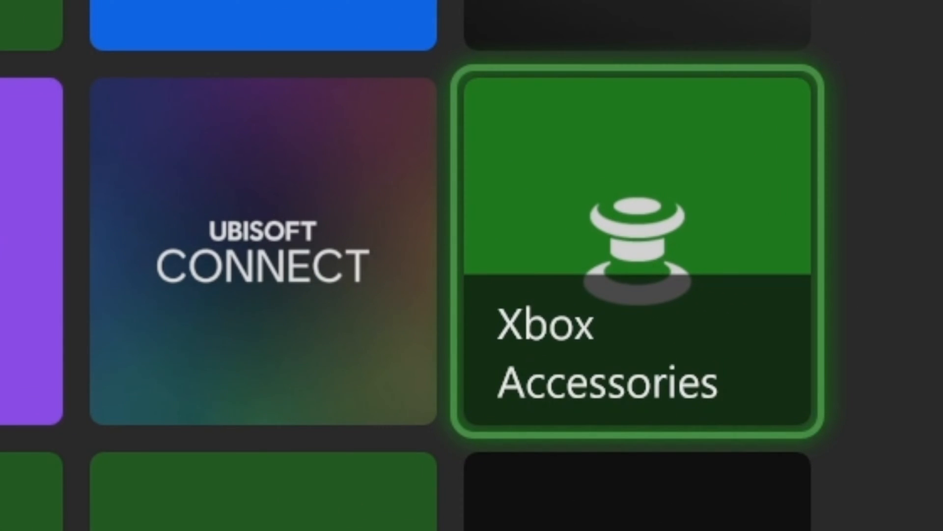
Launch the Xbox Accessories app from My games & apps
{"action": "left_click", "coordinate": [632, 252]}
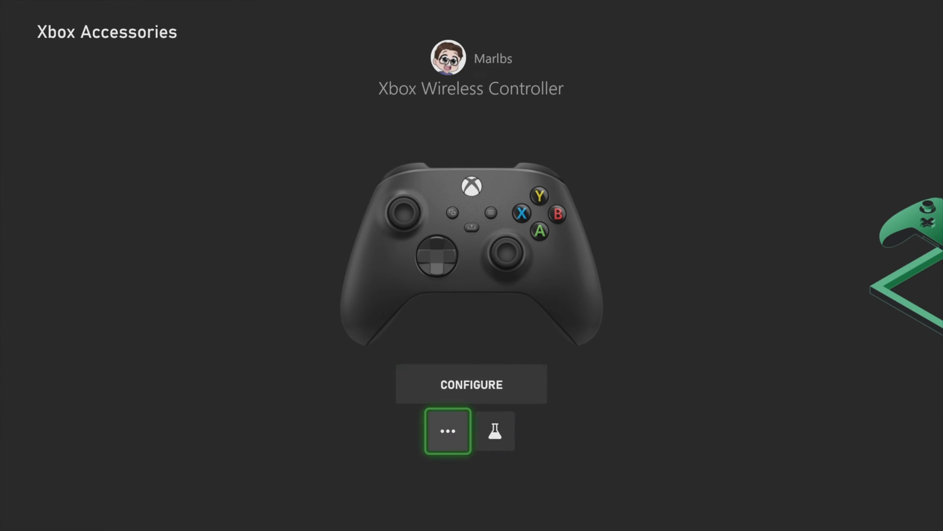
Open the Xbox Wireless Controller's more-options settings page showing firmware 5.9.2709.0
{"action": "left_click", "coordinate": [446, 430]}
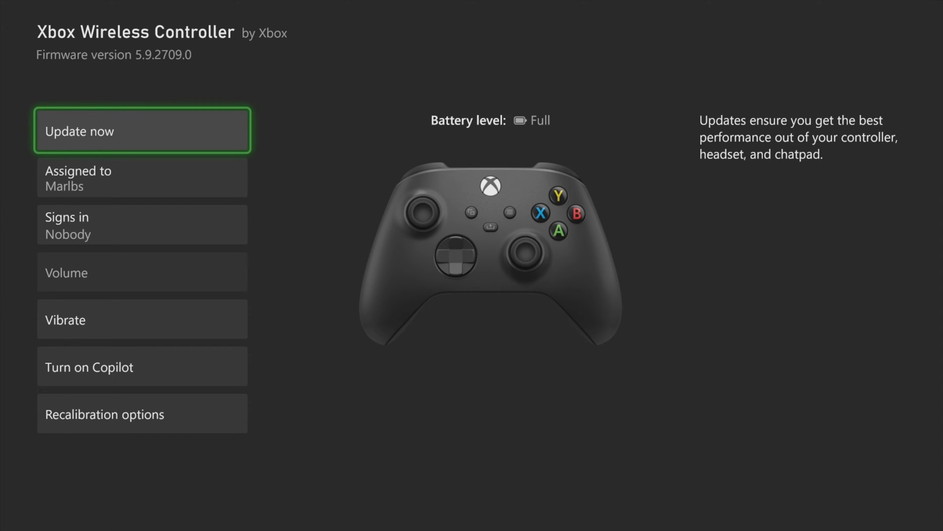
Choose Update now and confirm UPDATE NOW to start applying the controller firmware
{"action": "left_click", "coordinate": [141, 131]}
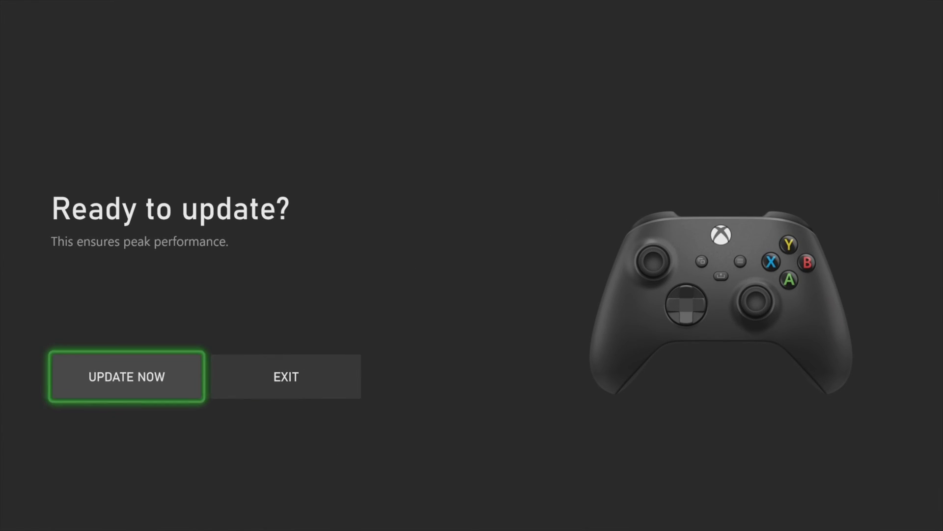
{"action": "left_click", "coordinate": [127, 376]}
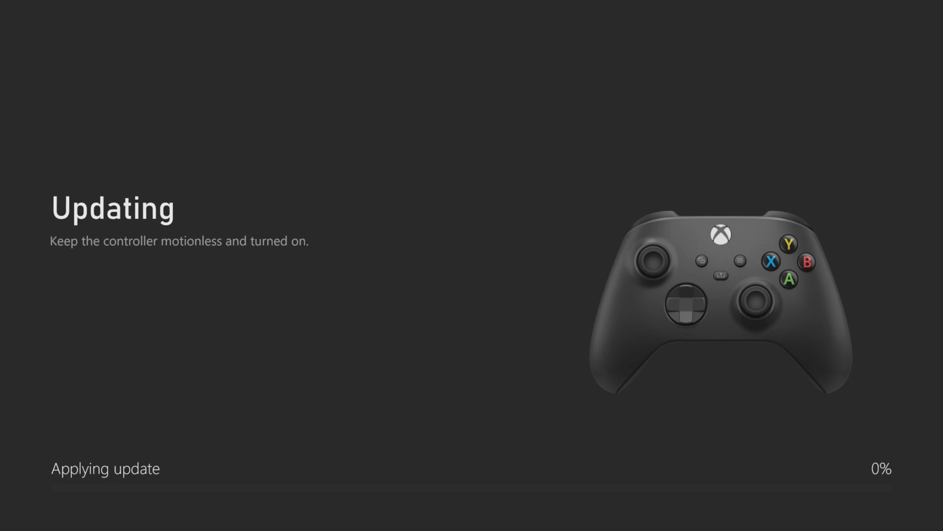